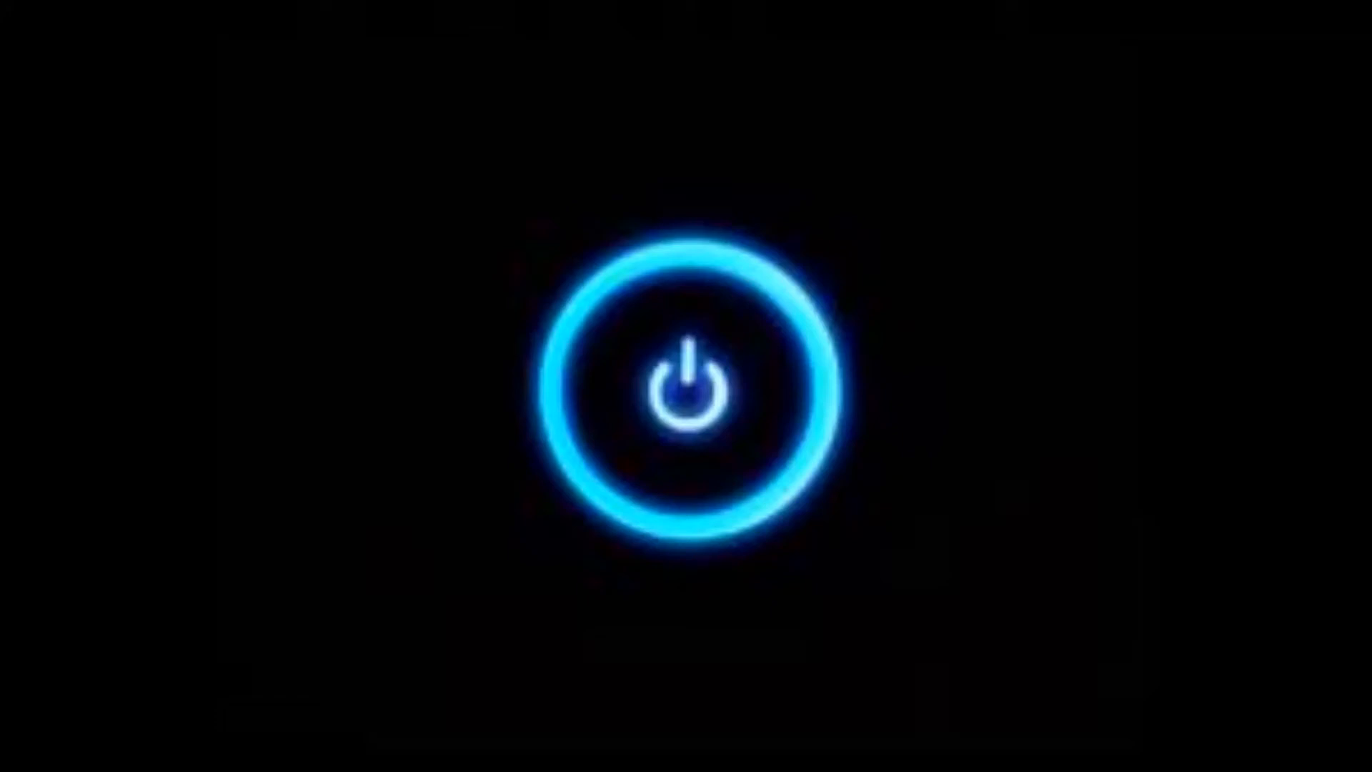
left_click(686, 386)
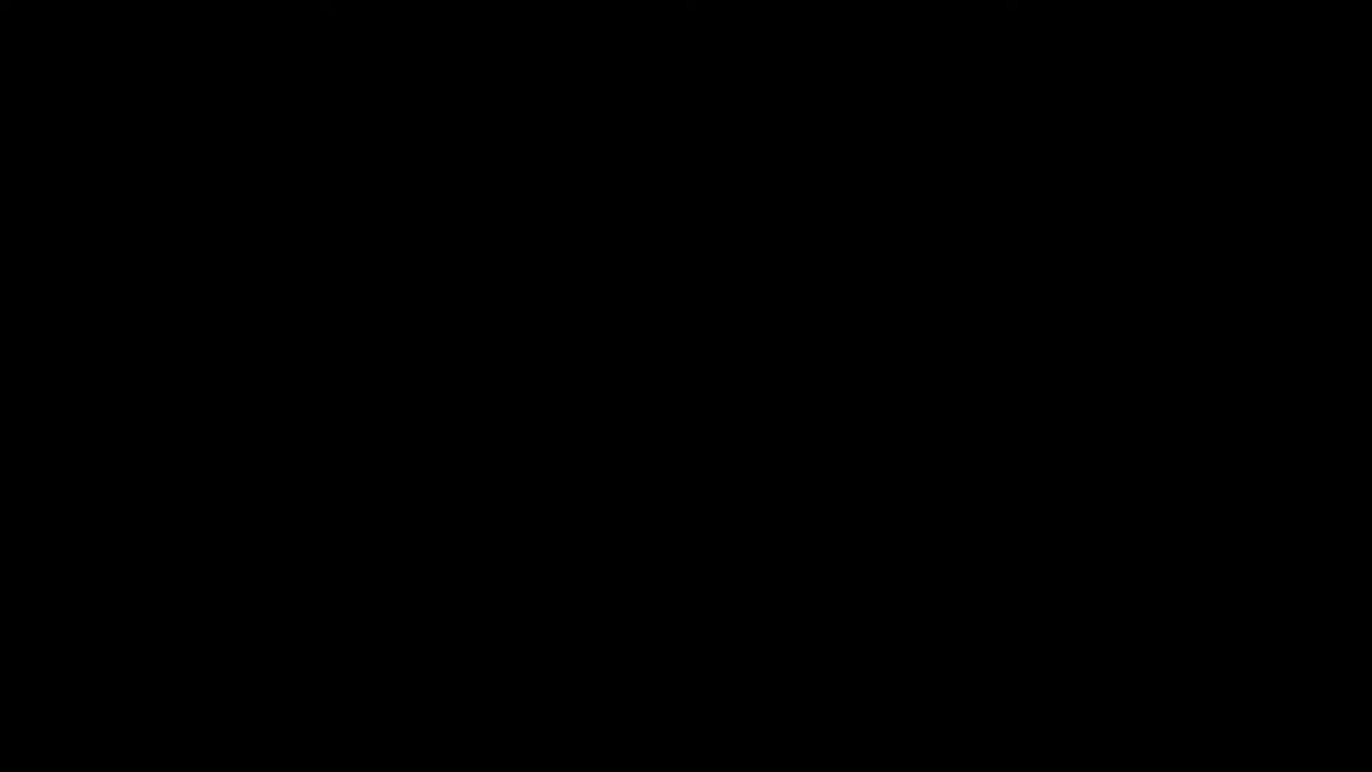